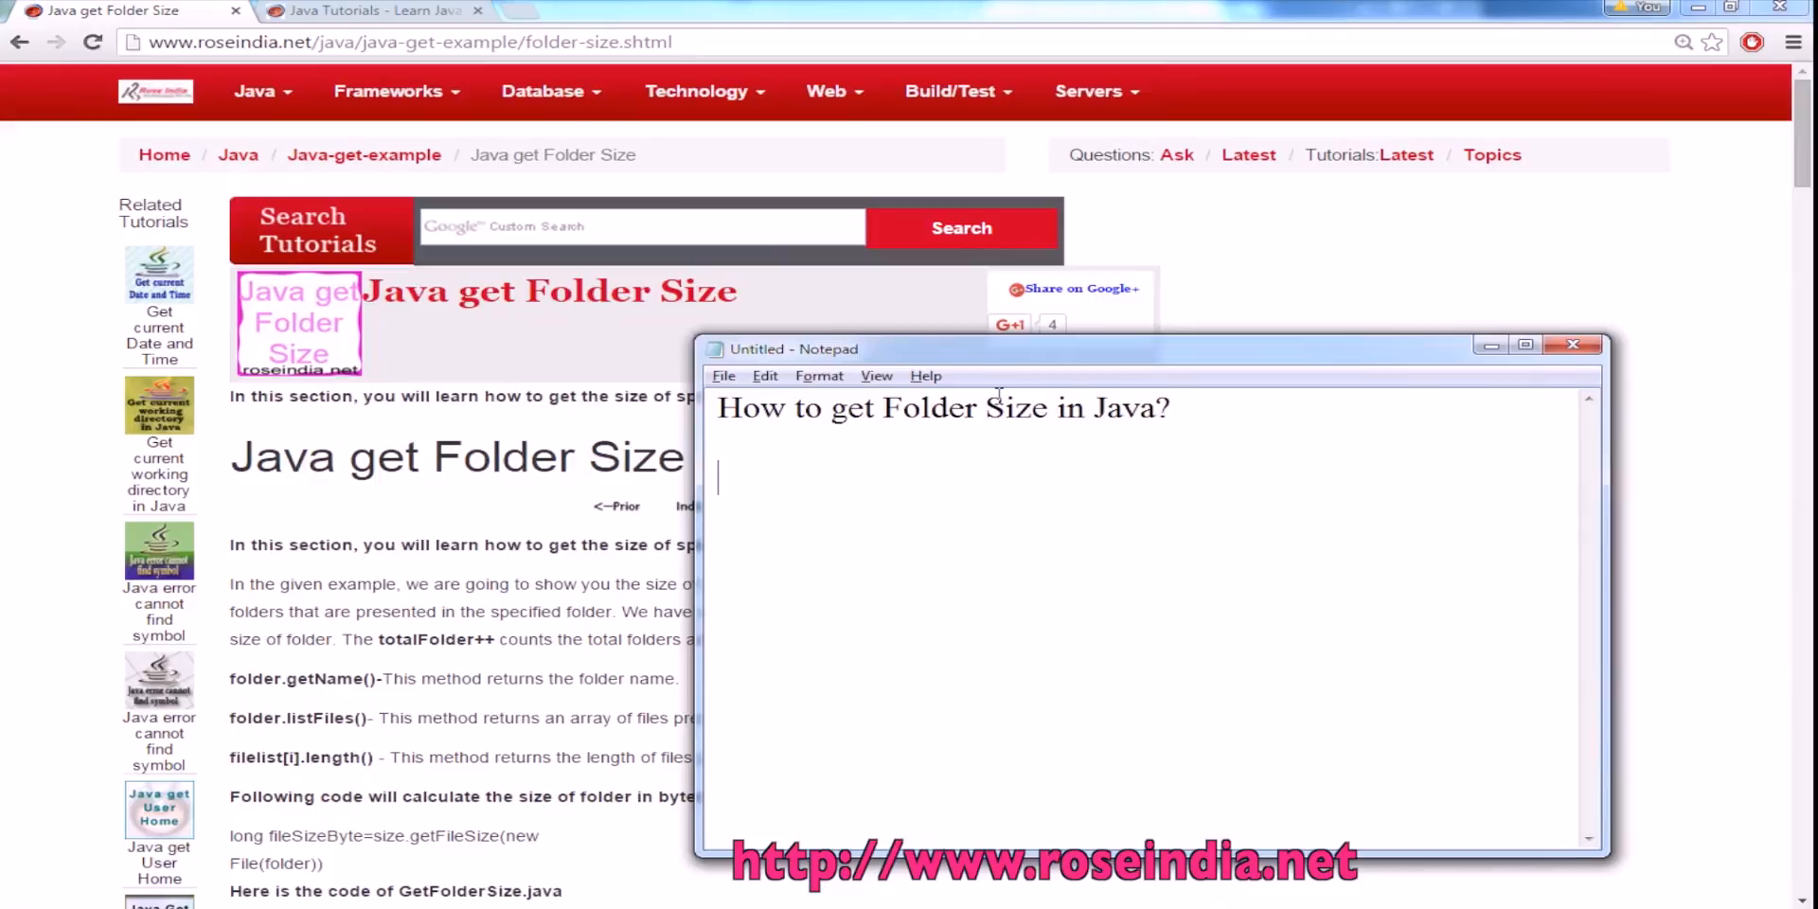
pyautogui.moveTo(1088, 526)
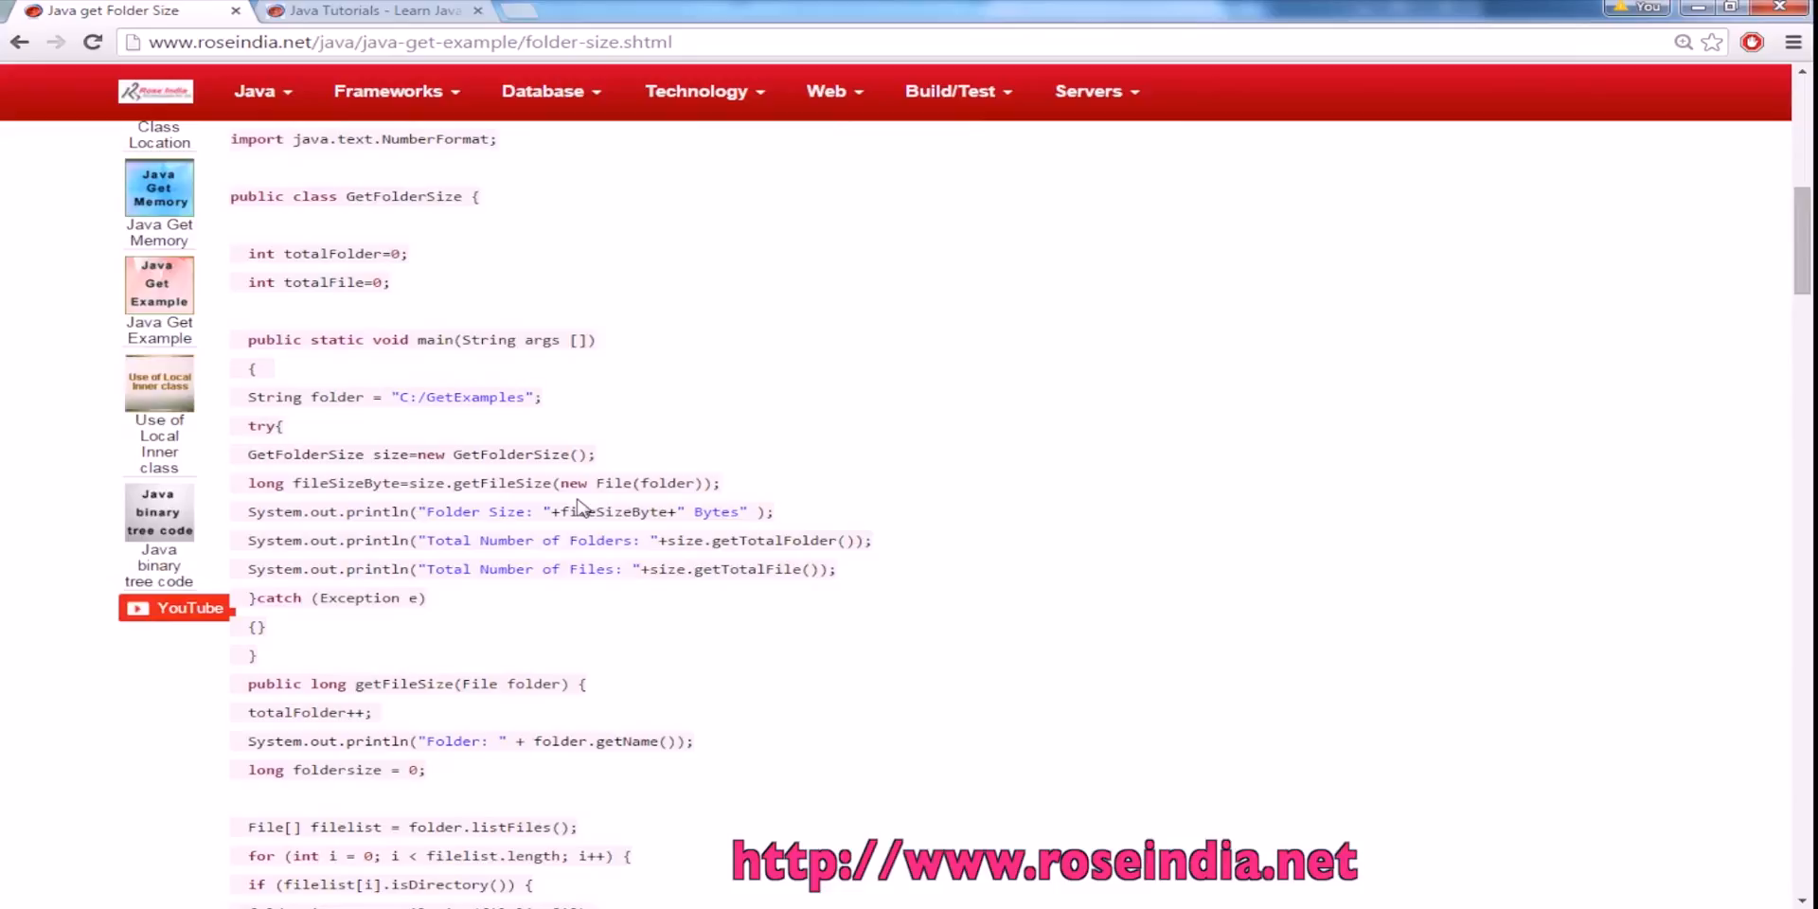
# Step: Review the RoseIndia folder-size example, selecting the getFileSize method name in the snippet
pyautogui.scroll(-3)
pyautogui.write('foldersize')
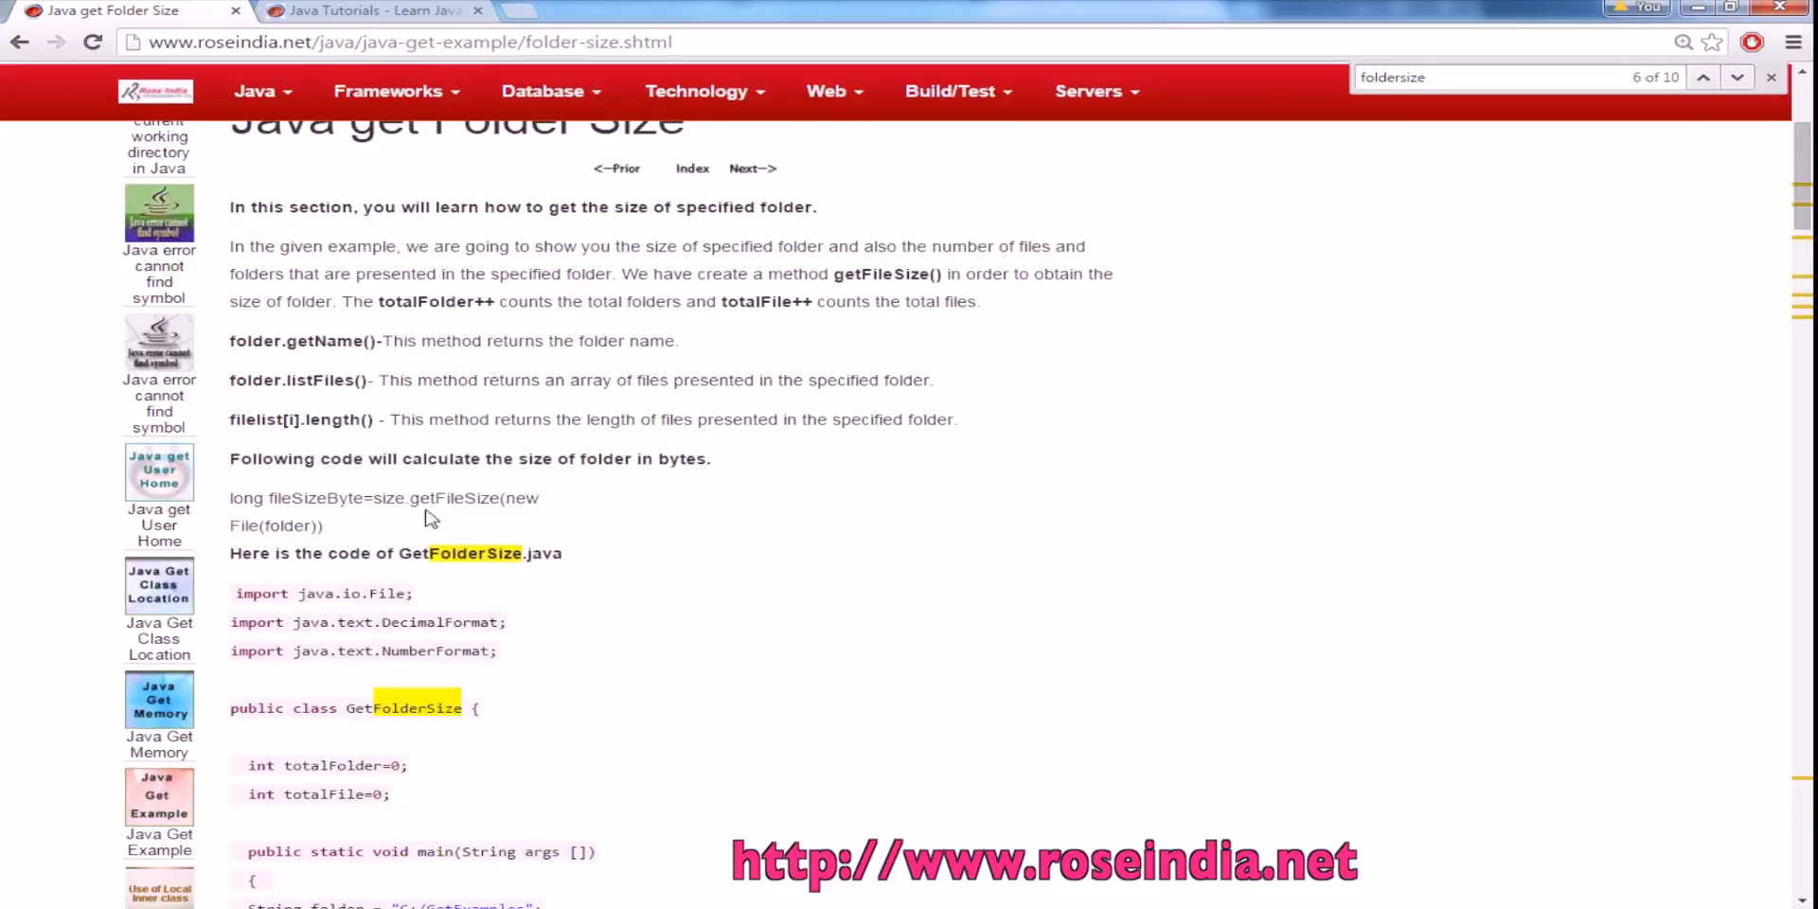
pyautogui.doubleClick(452, 497)
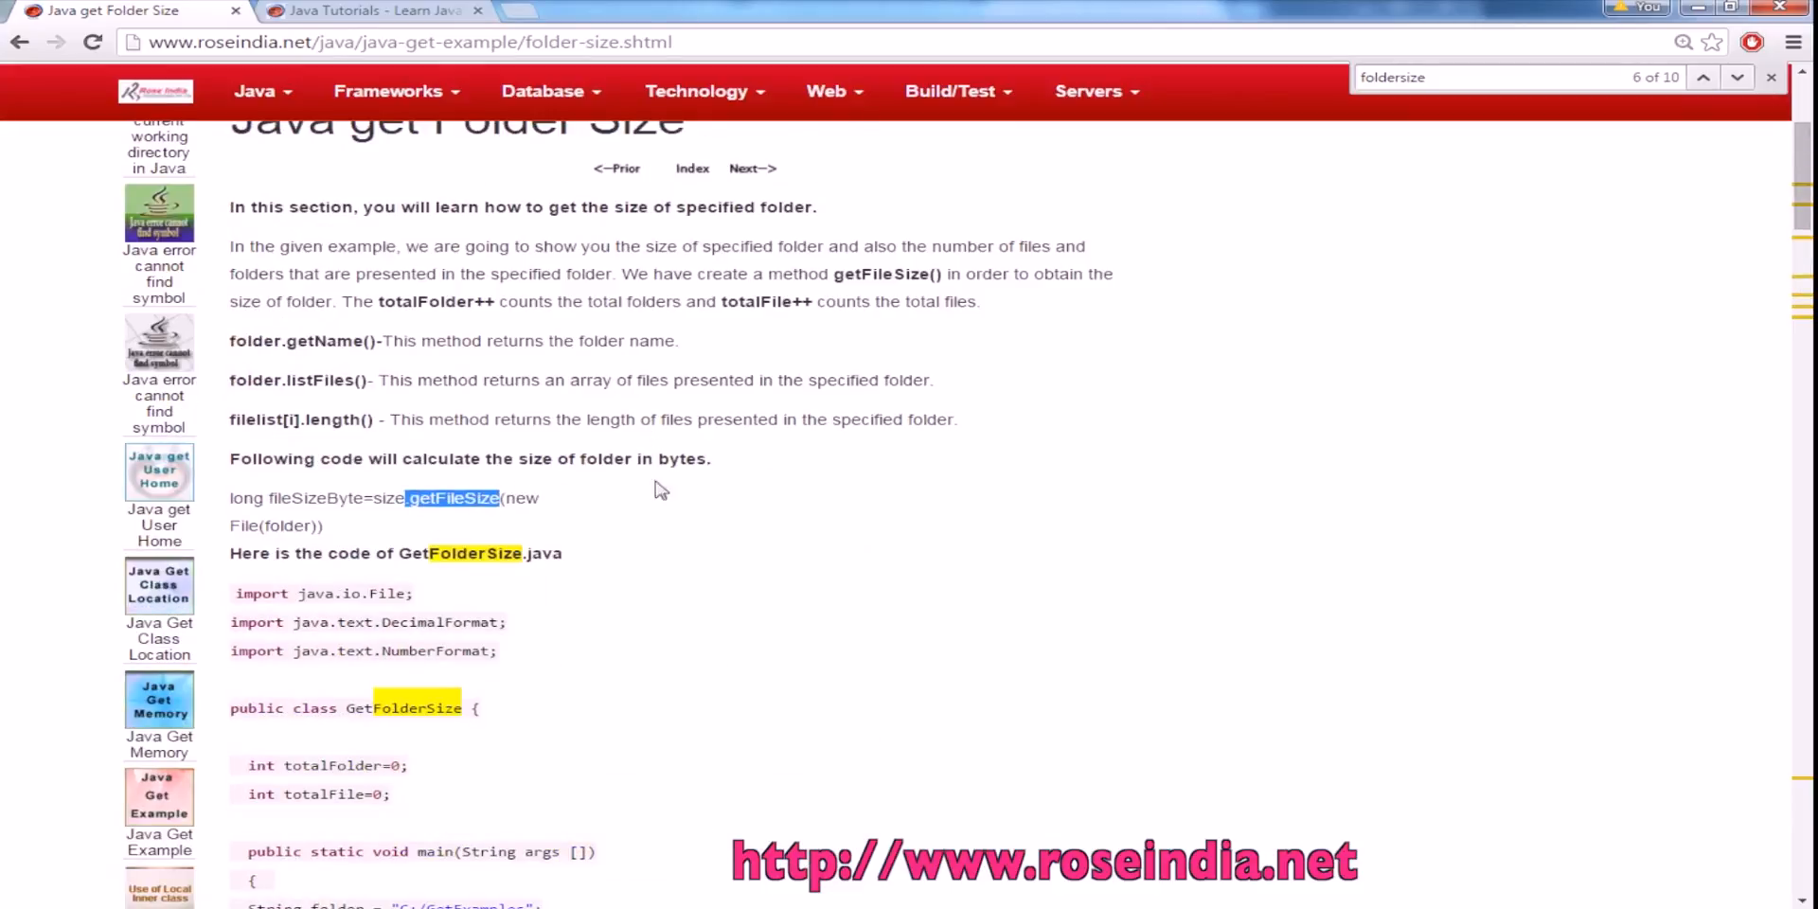
pyautogui.scroll(-3)
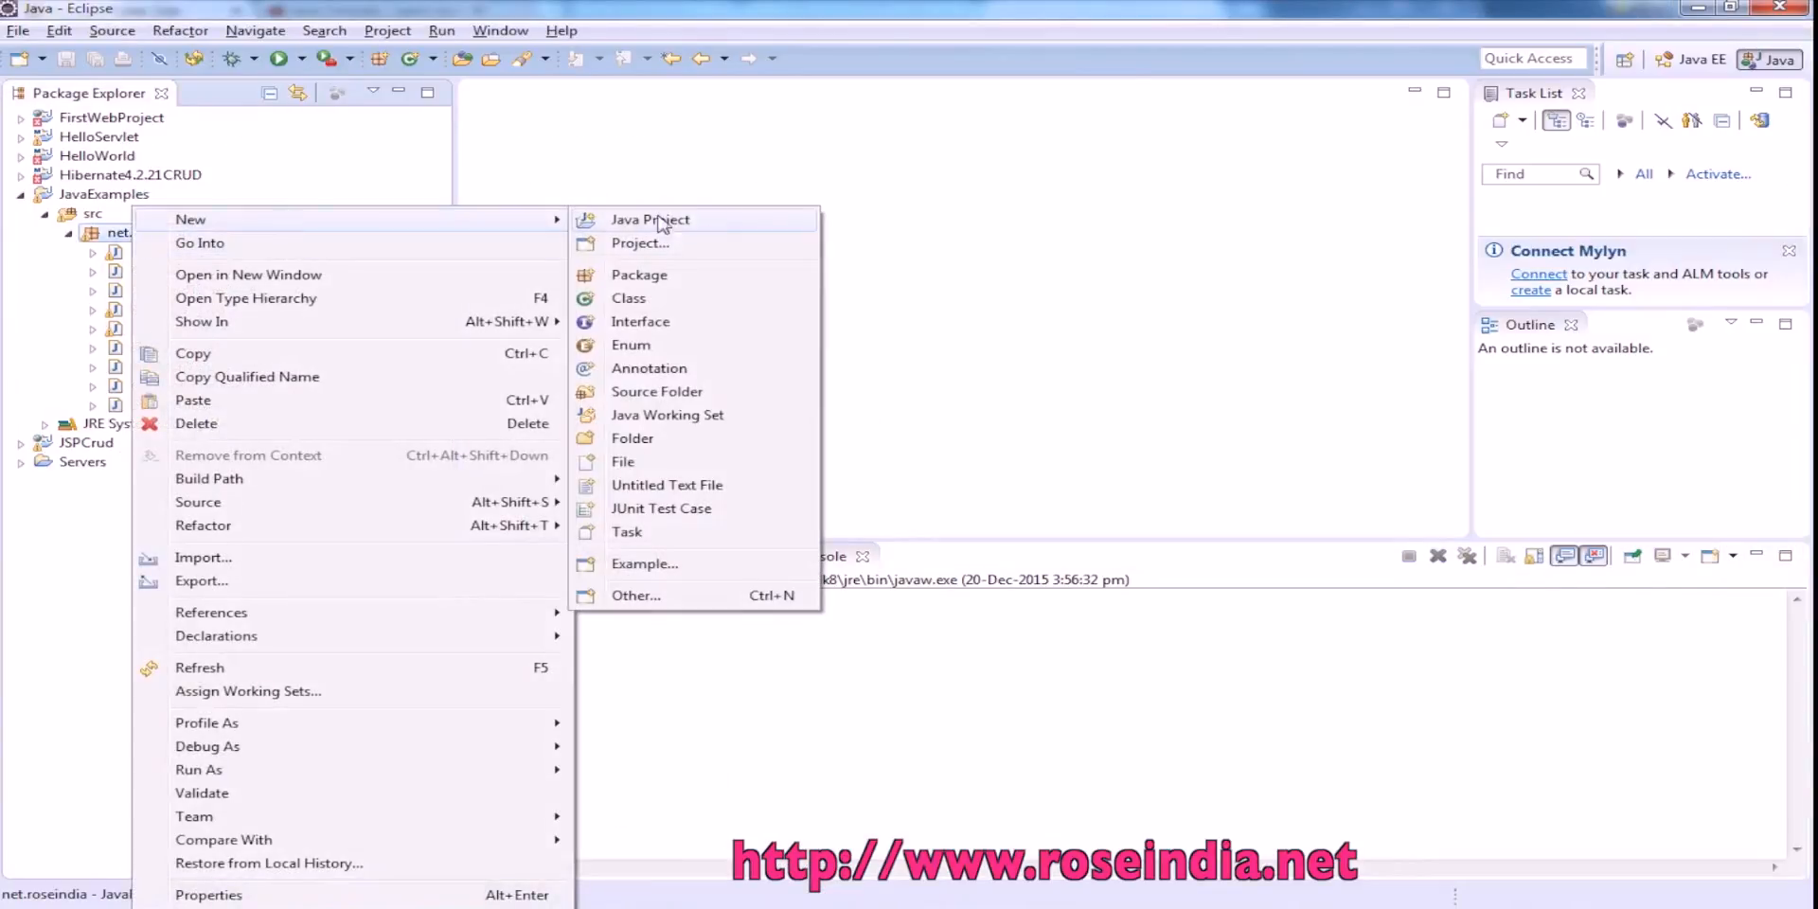
# Step: Add a class named GetFolderSize to net.roseindia in JavaExamples
pyautogui.click(628, 298)
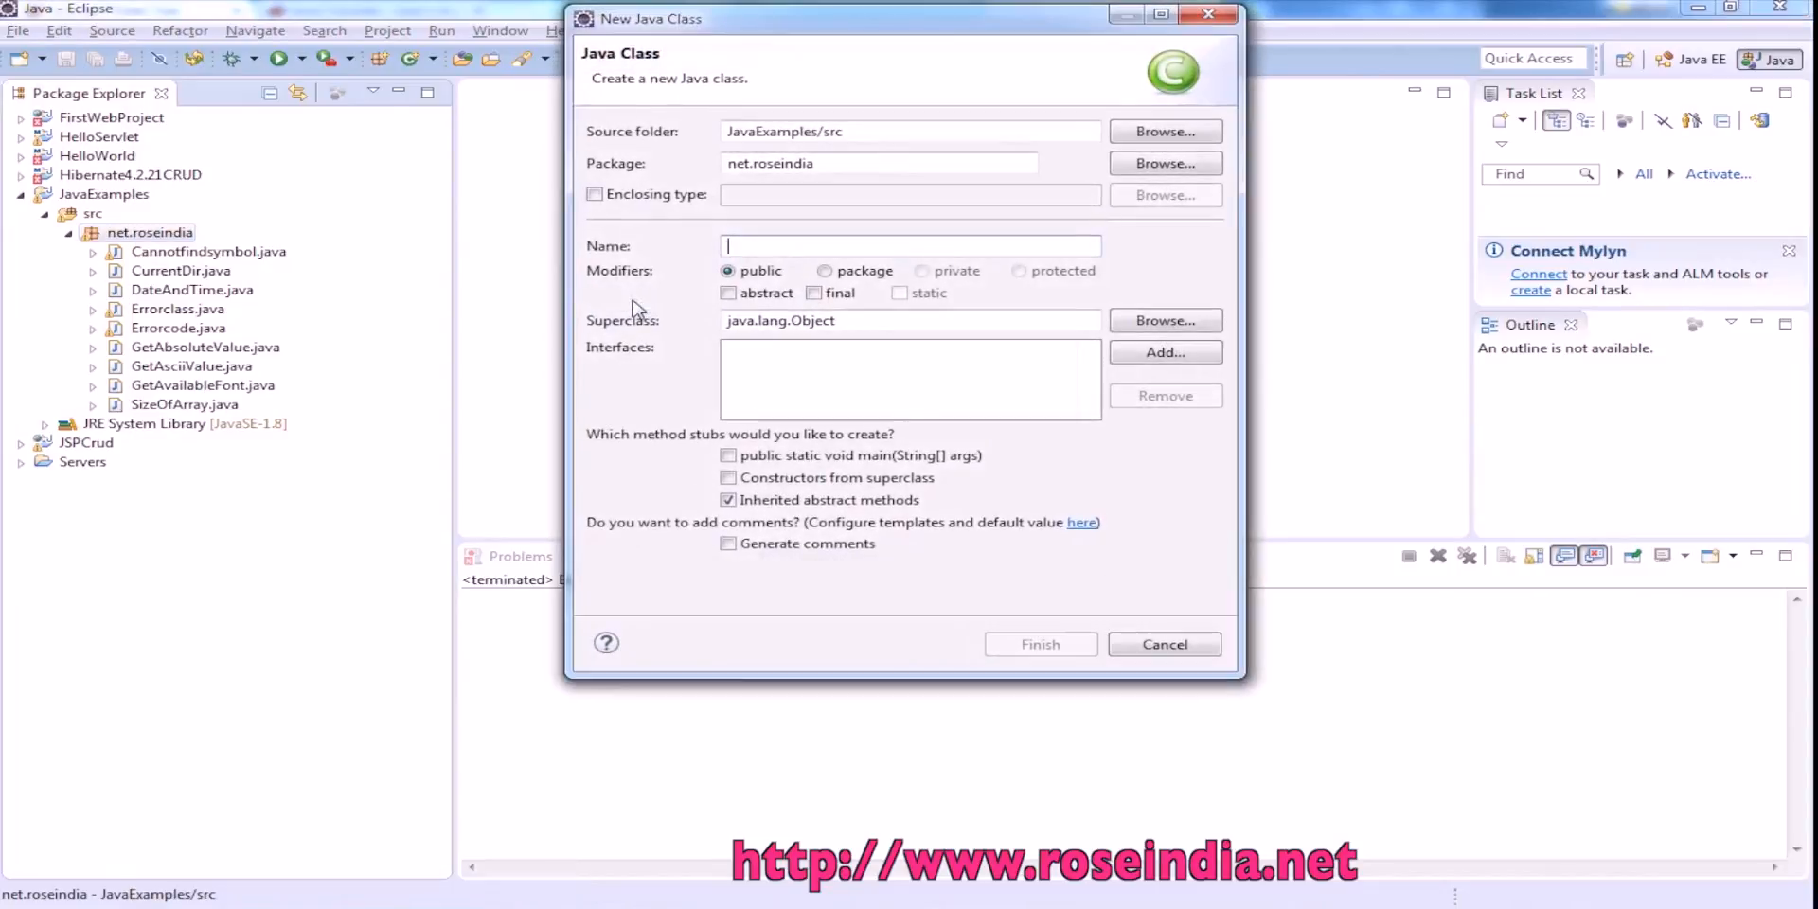
pyautogui.write('GetFolderSiz')
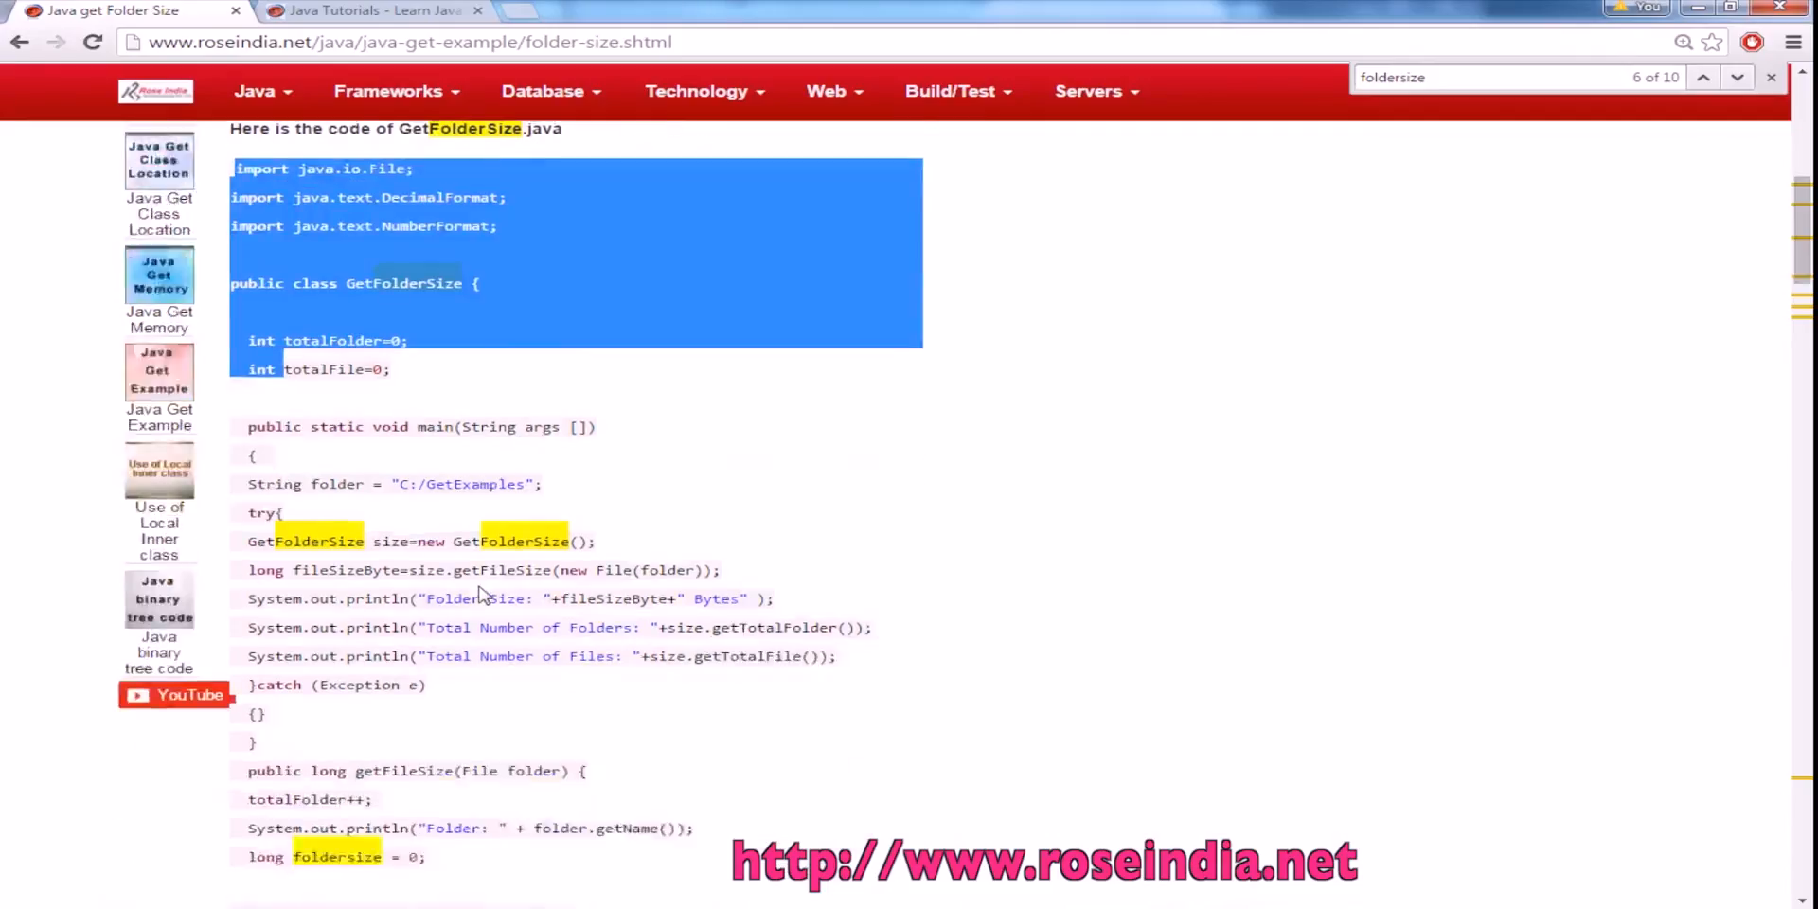
pyautogui.scroll(-3)
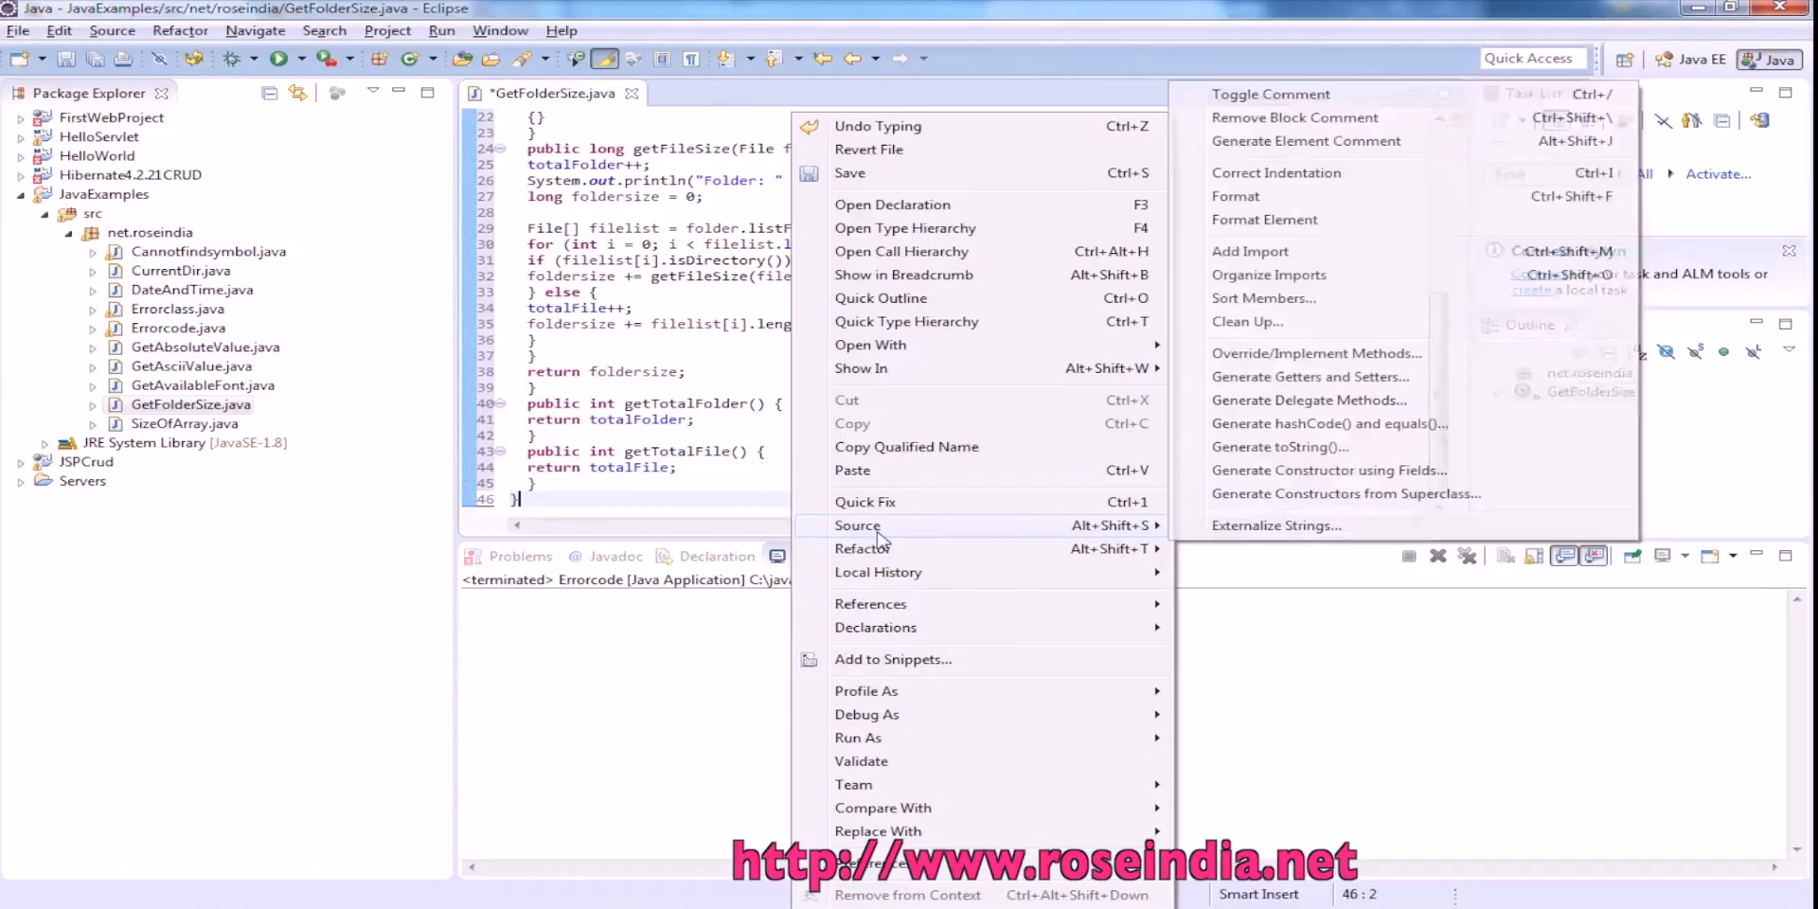
pyautogui.moveTo(1235, 196)
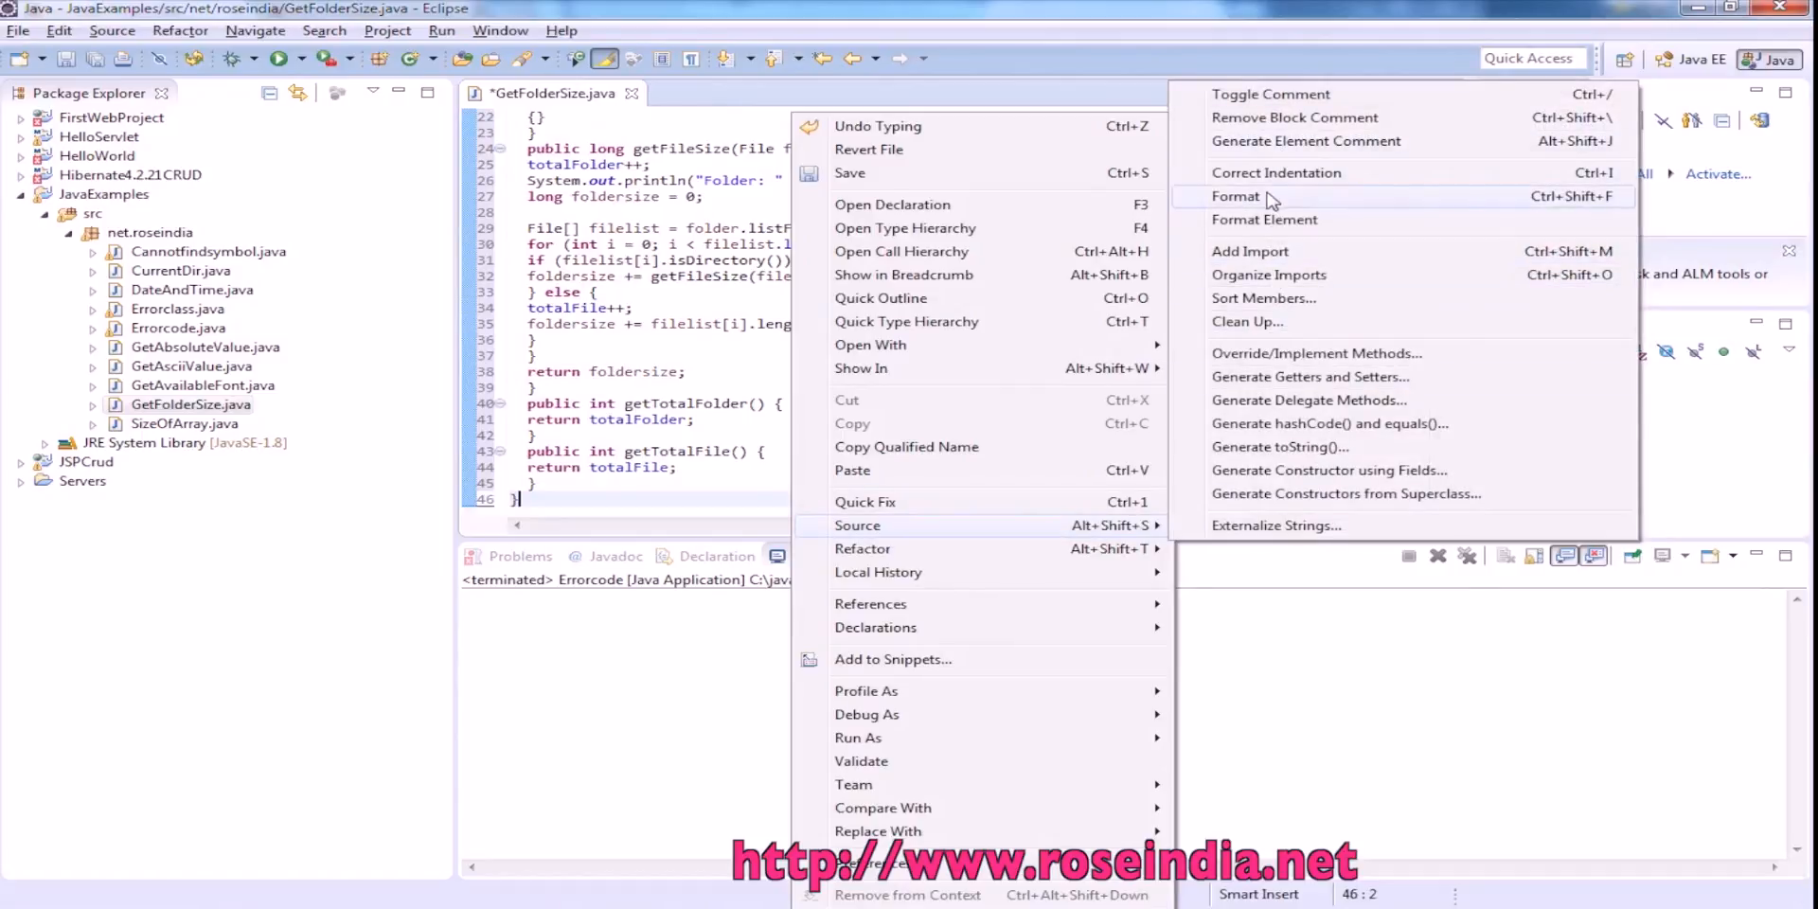
# Step: Format the pasted GetFolderSize source code
pyautogui.click(1235, 196)
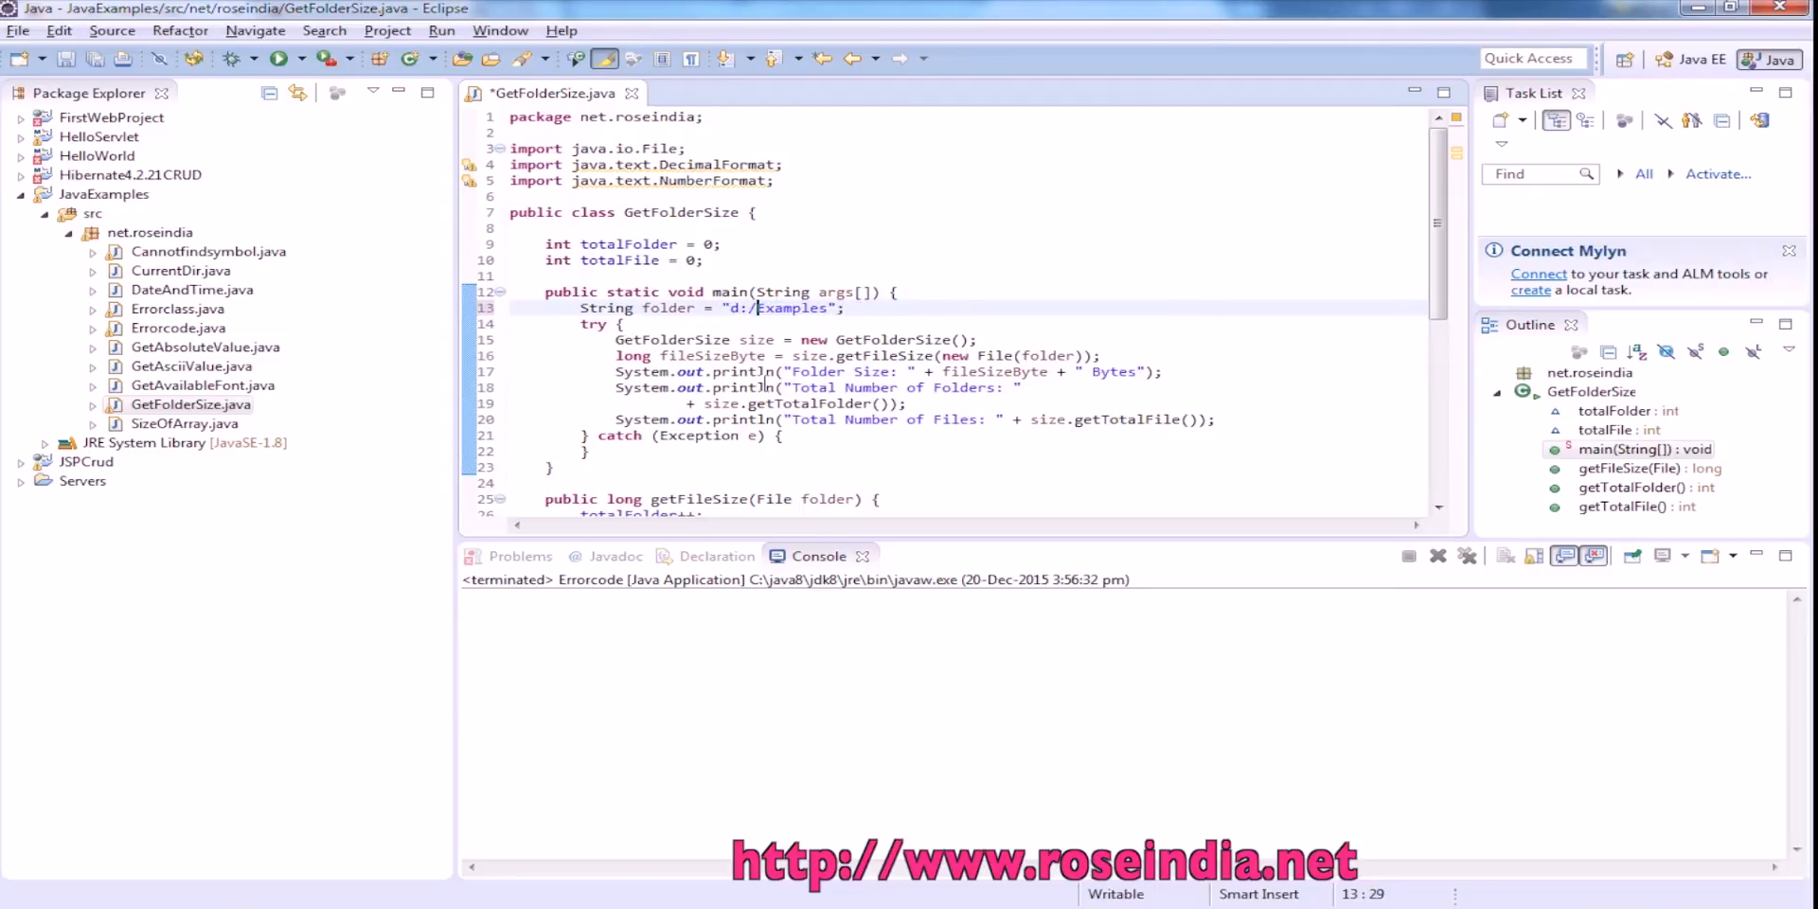
# Step: Run GetFolderSize as a Java application, then switch Chrome to the RoseIndia tutorials home page
pyautogui.rightClick(754, 307)
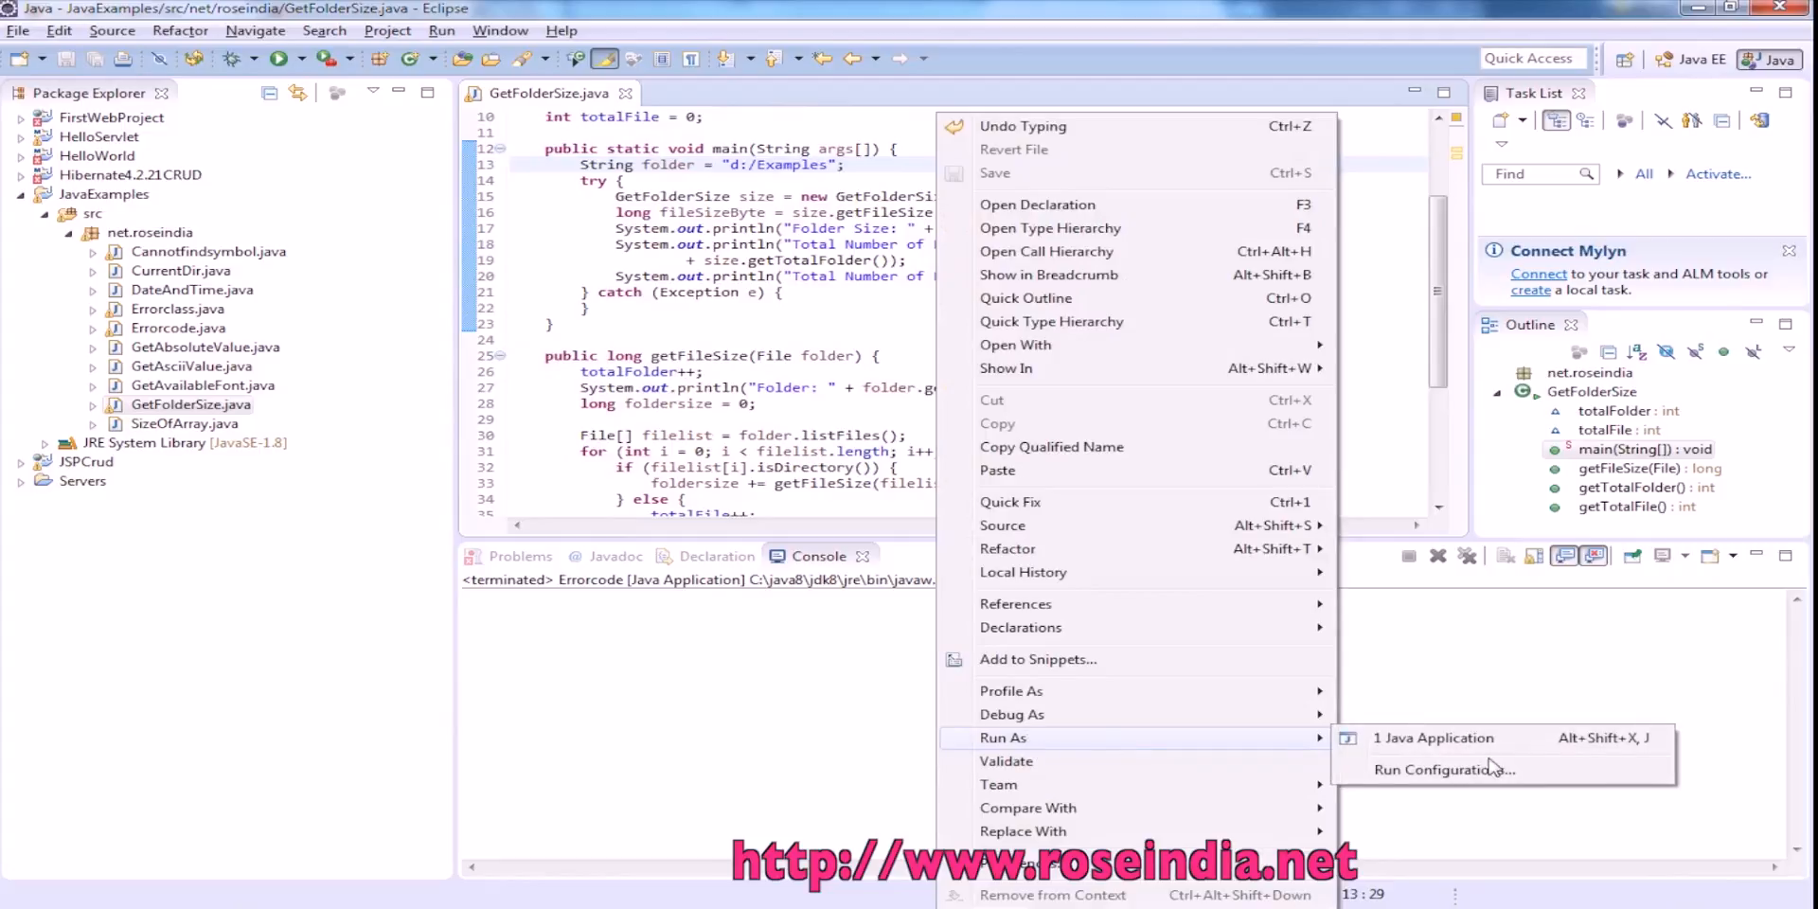
pyautogui.click(1433, 737)
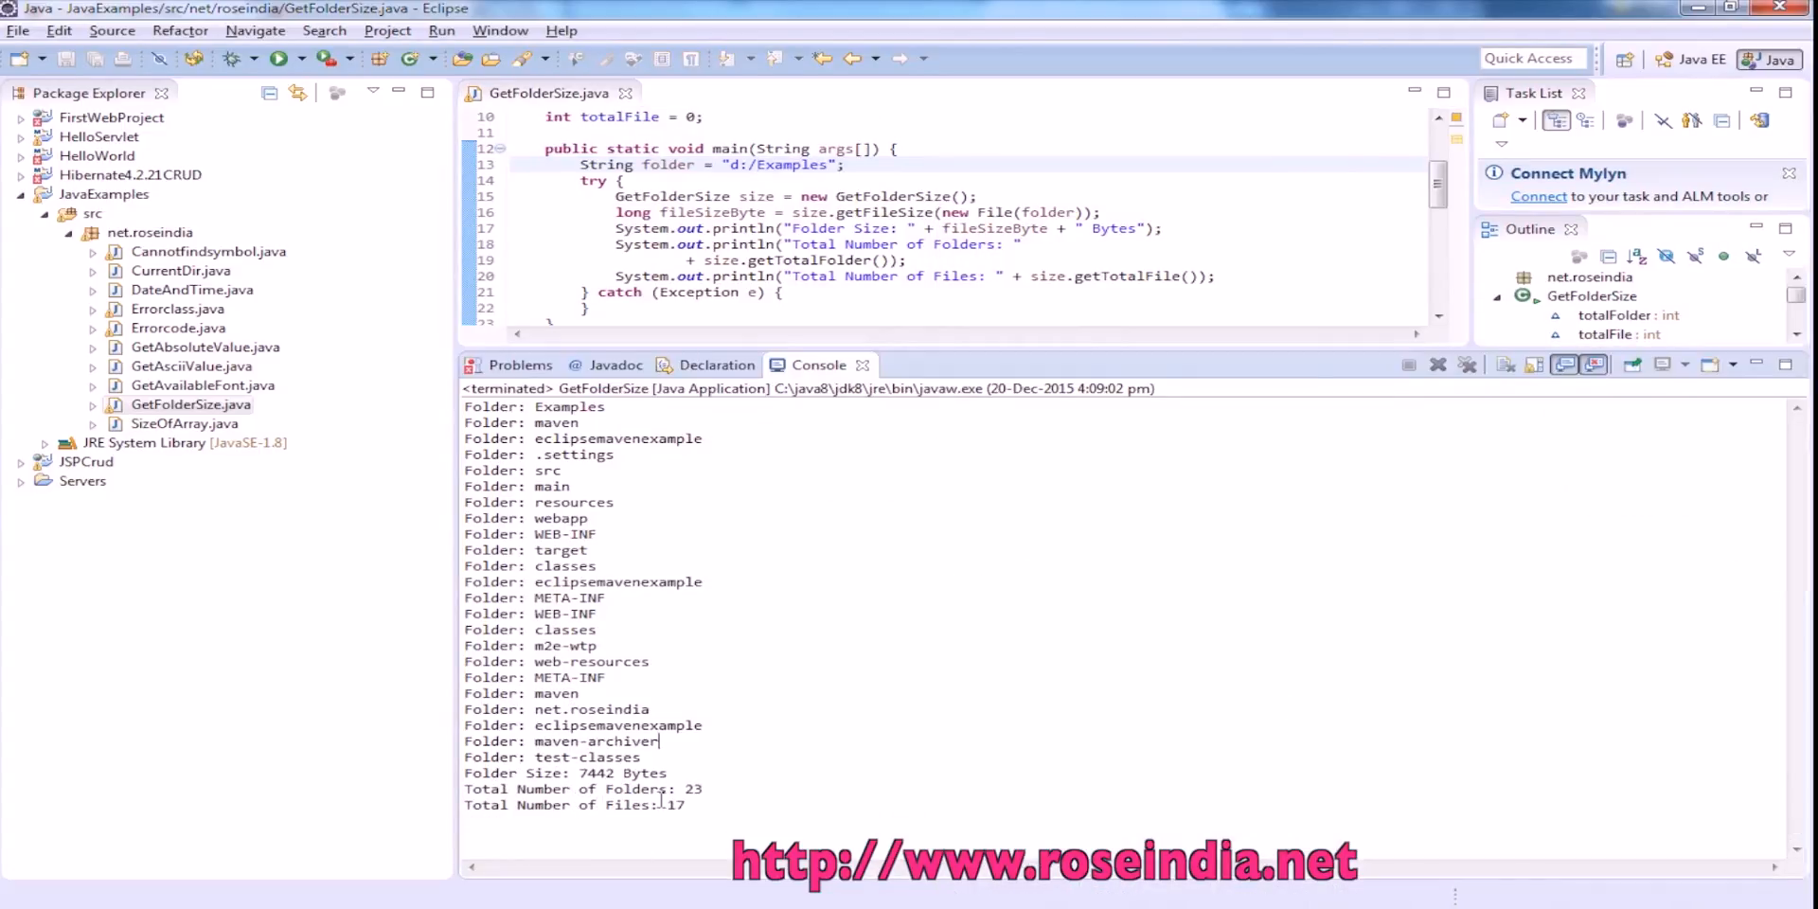
pyautogui.doubleClick(691, 789)
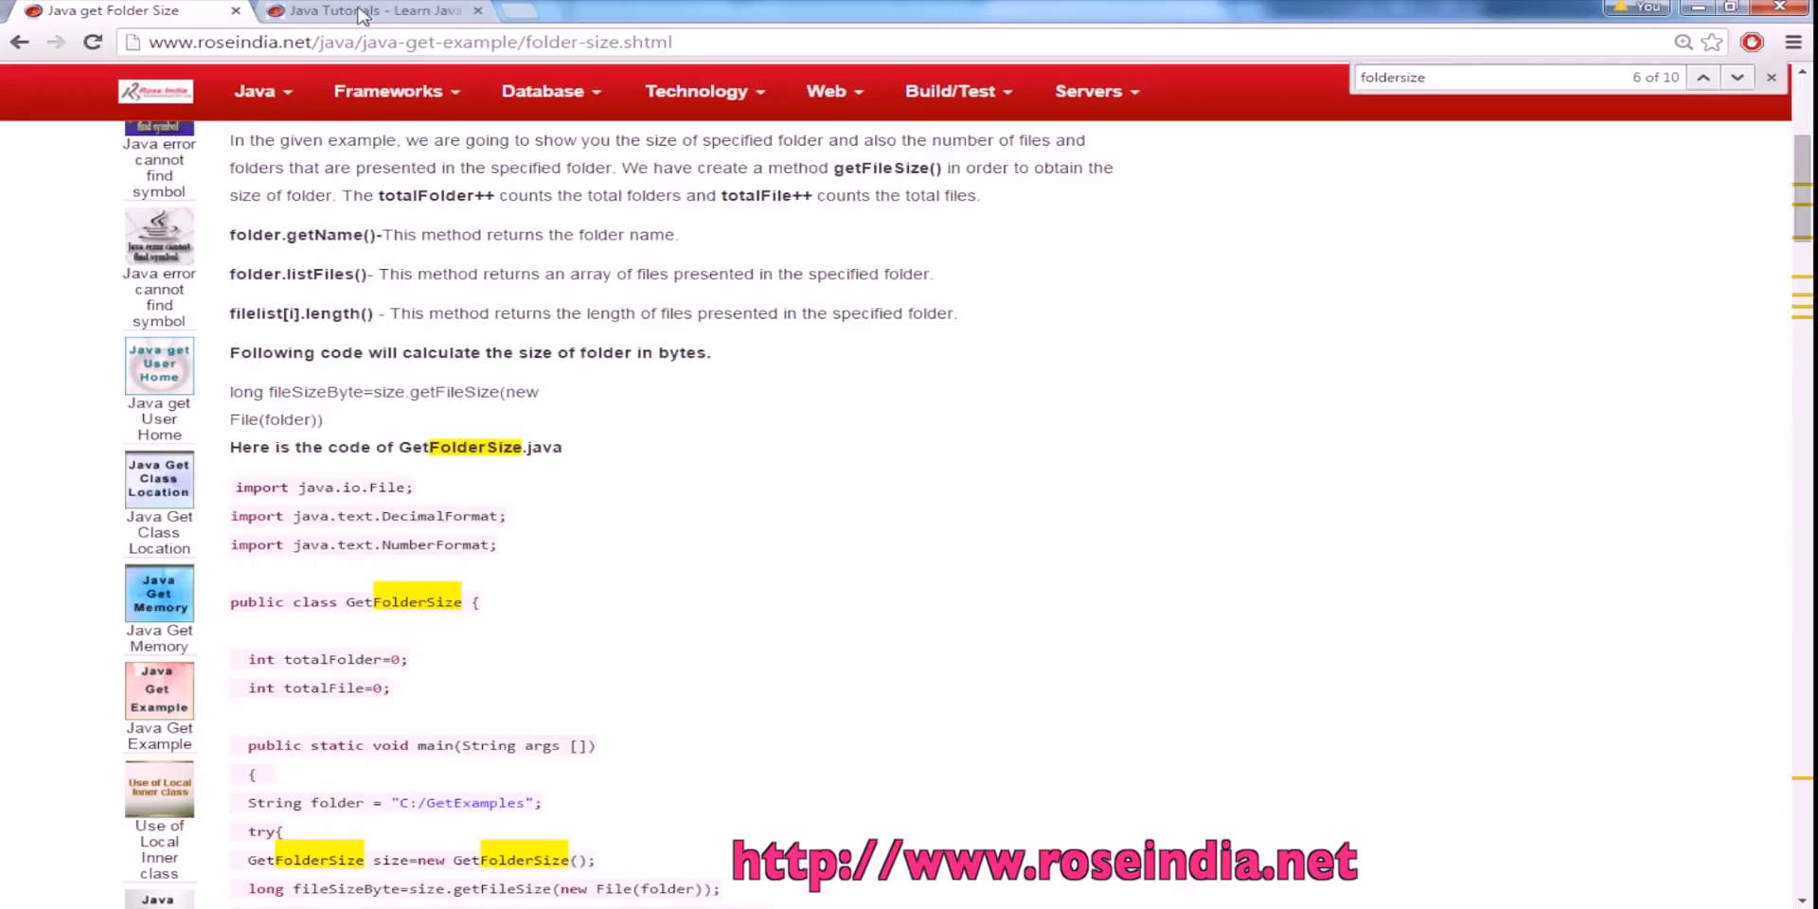
pyautogui.click(371, 10)
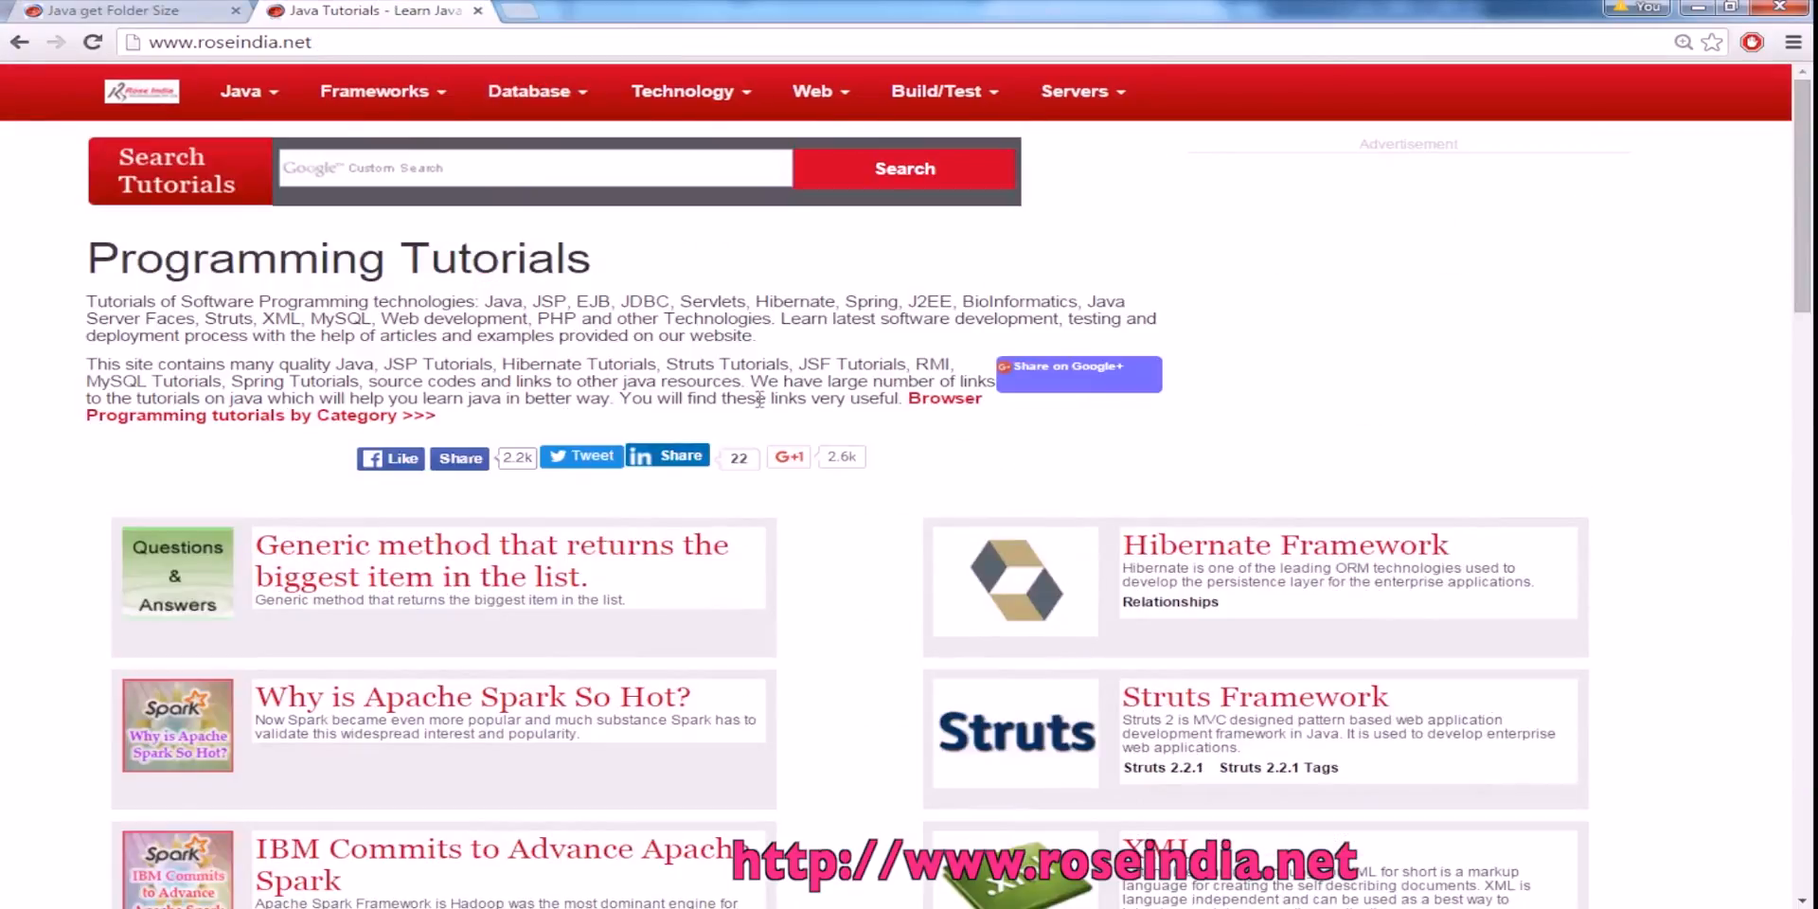